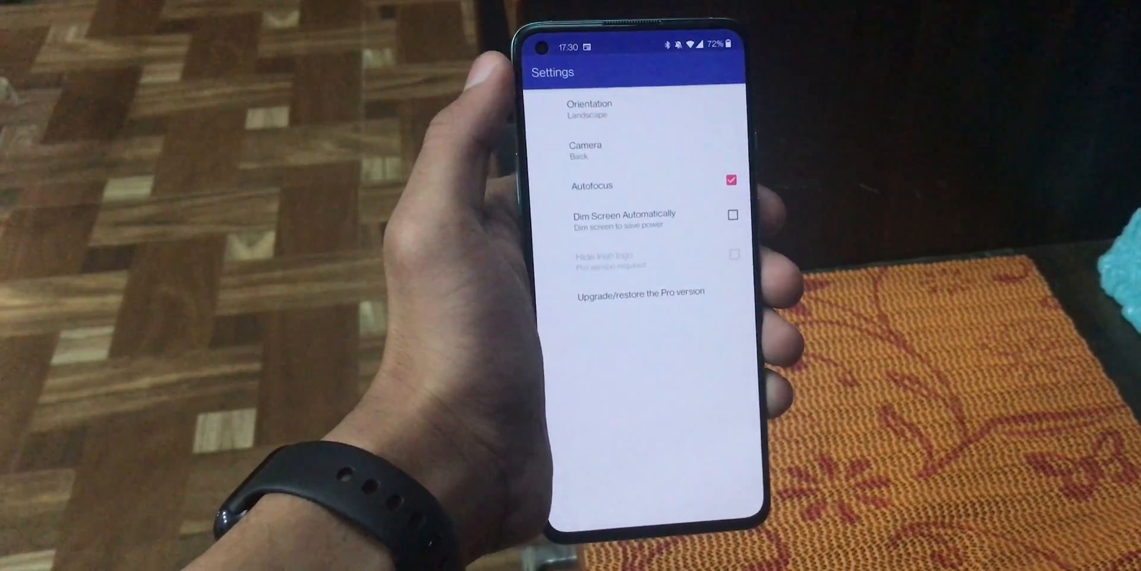
# Enable the Dim Screen Automatically option in IP Webcam settings
pyautogui.click(732, 214)
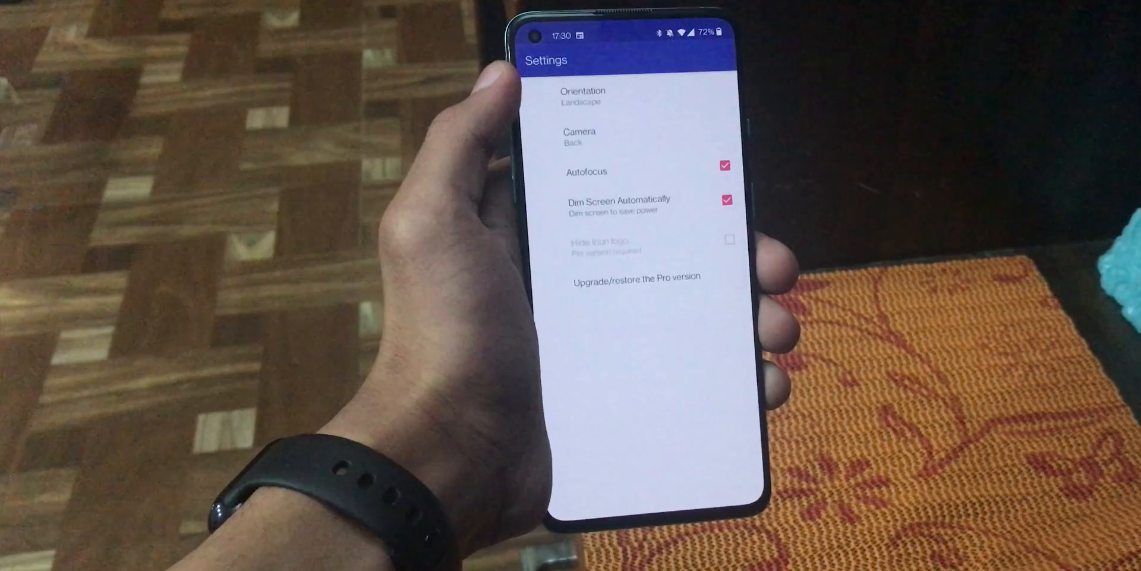